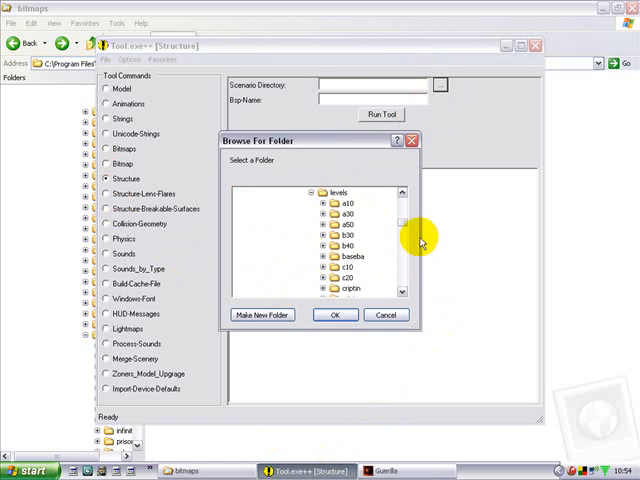
Run the Structure command on the levels\glass_now folder with BSP name glass_now
scroll("down", 3)
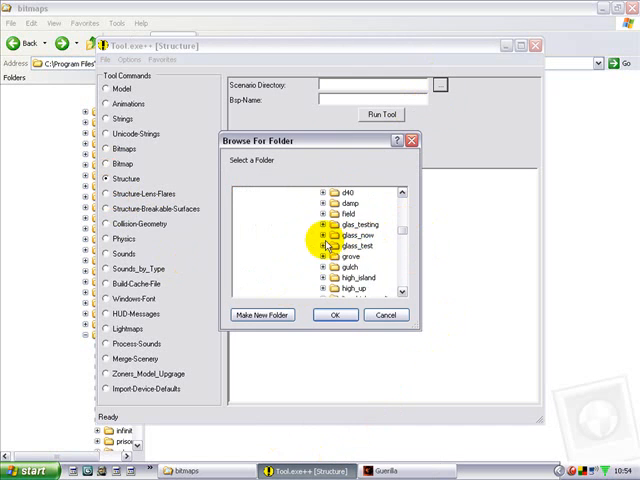
left_click(336, 316)
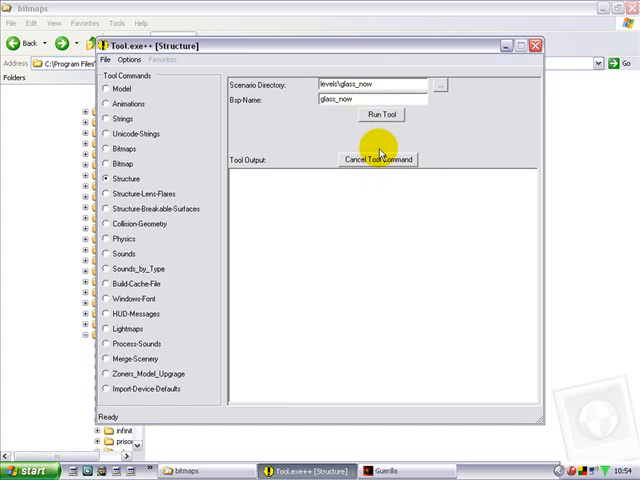
left_click(380, 114)
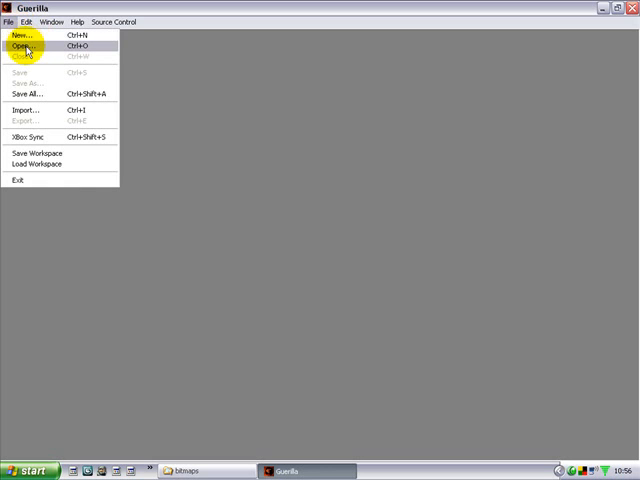
Load the glass_now scenario tag from the levels\glass_now folder for editing
left_click(24, 44)
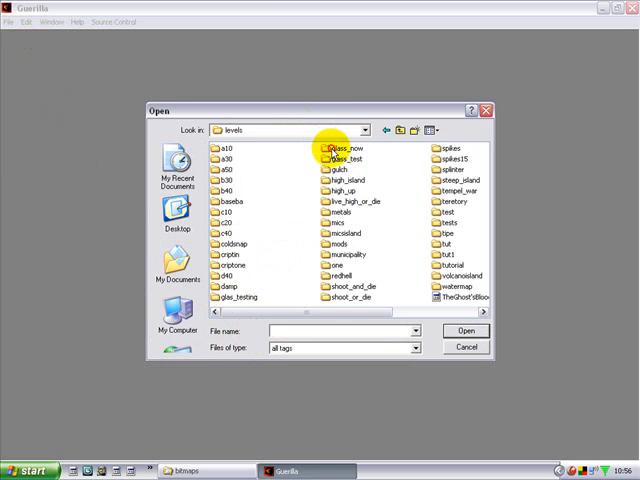
double_click(324, 148)
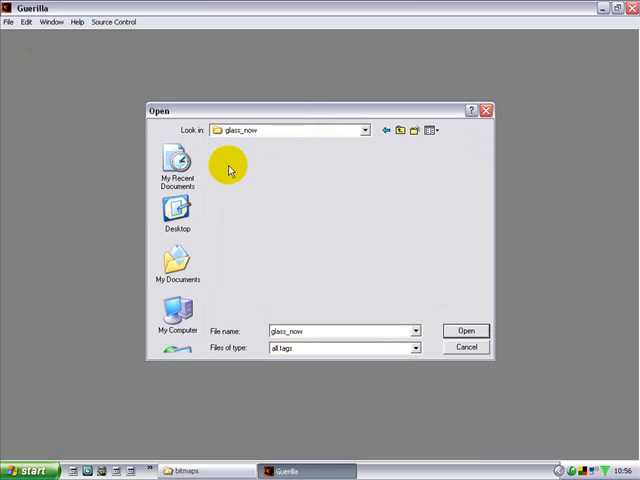
left_click(464, 330)
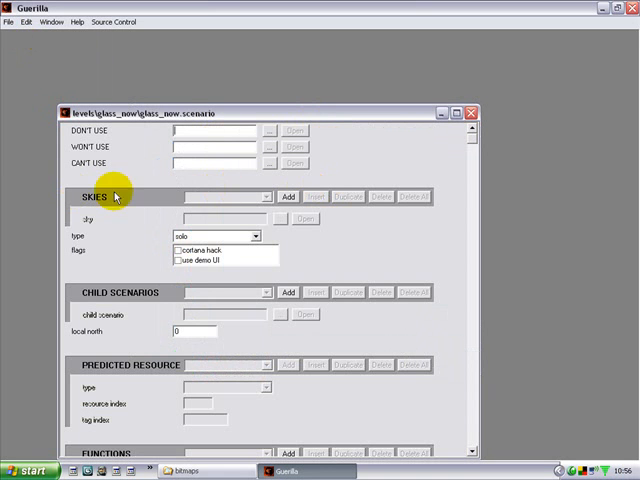
Add a SKIES entry and browse up from levels into one of the sky tag folders
left_click(262, 236)
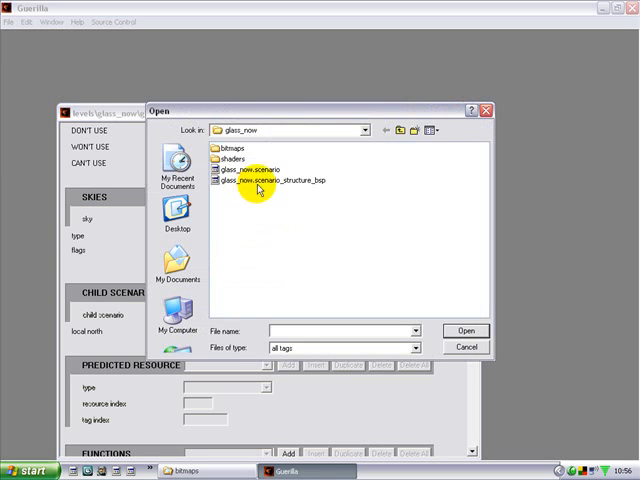
left_click(400, 130)
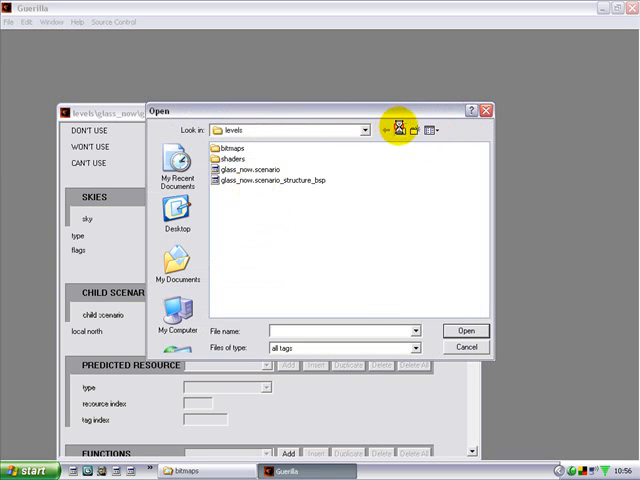
left_click(404, 128)
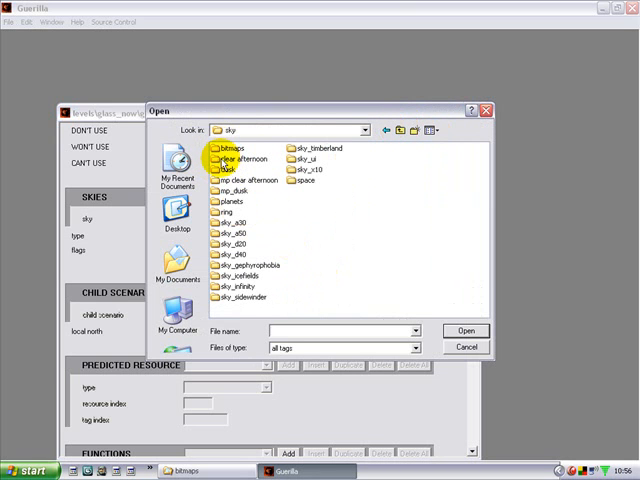
double_click(252, 158)
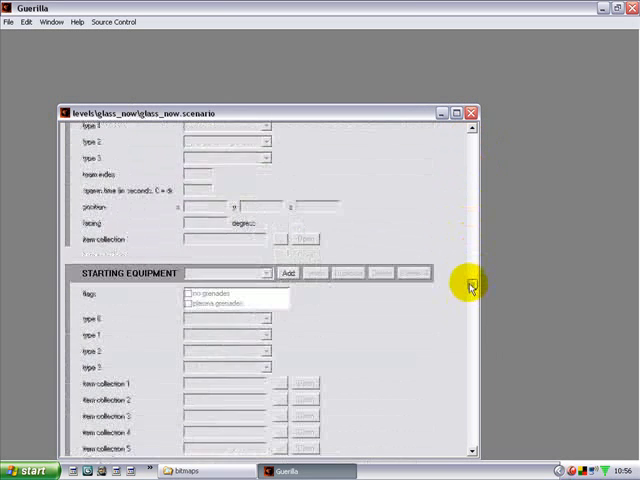
Add a STARTING EQUIPMENT entry with type 0 set to all games
scroll("down", 3)
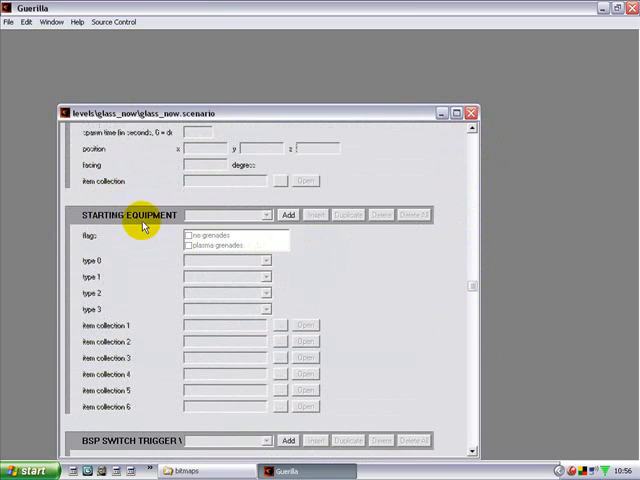
left_click(288, 214)
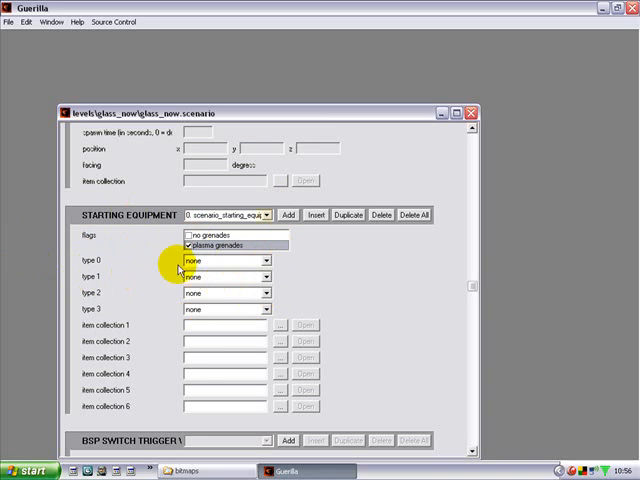
left_click(266, 260)
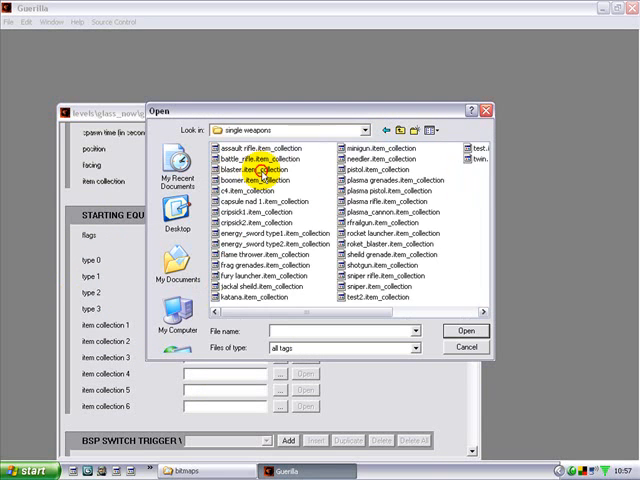
Fill the item collection slots from the single weapons folder and close the scenario window
left_click(360, 172)
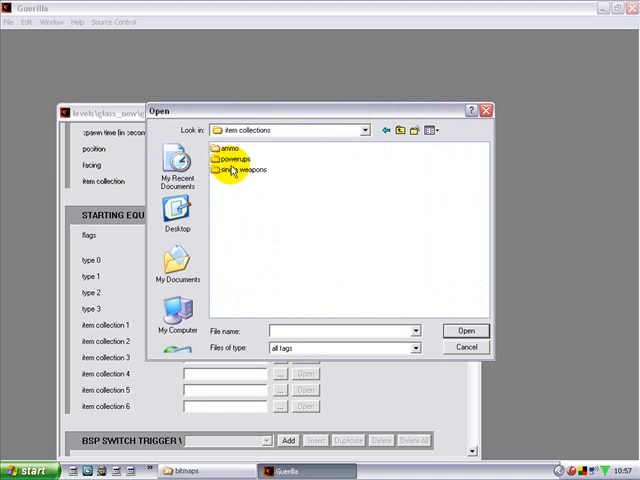
double_click(252, 168)
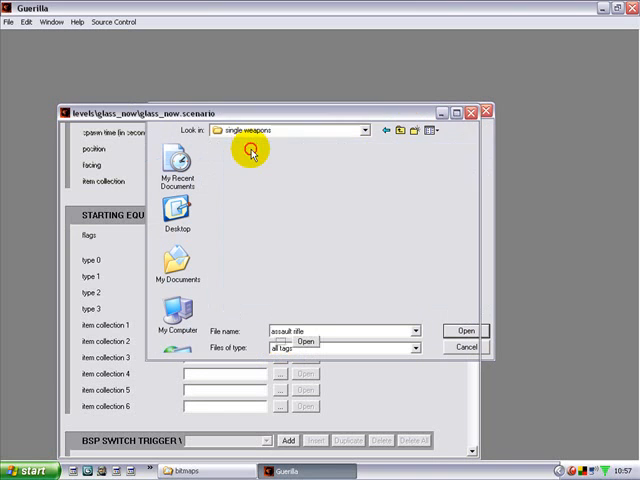
left_click(464, 330)
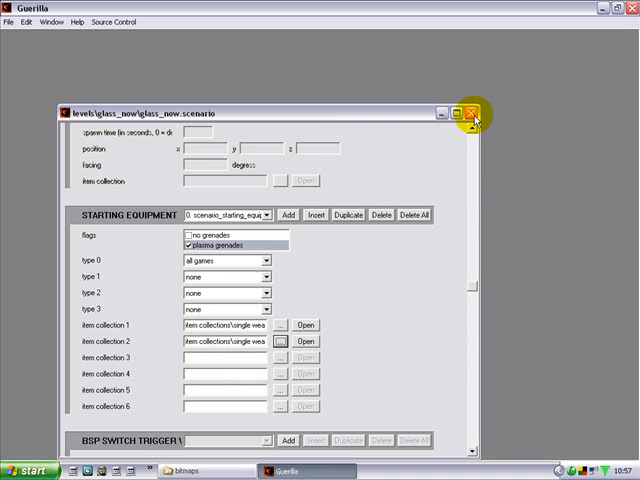
left_click(468, 112)
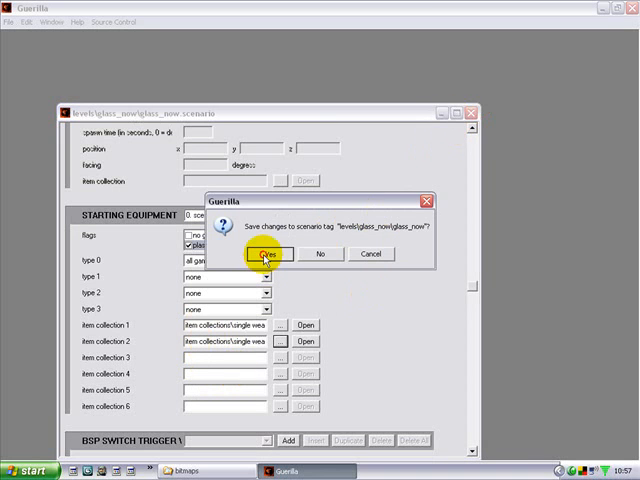
Confirm saving the scenario, then browse up to levels and into the glass_now folder in Sapien
left_click(266, 252)
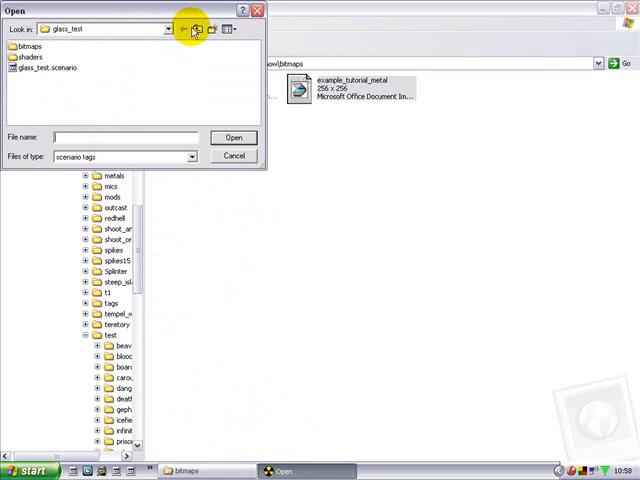
left_click(184, 28)
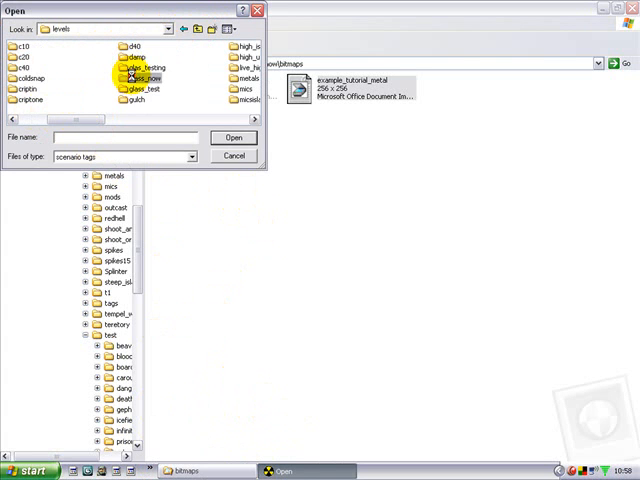
double_click(148, 78)
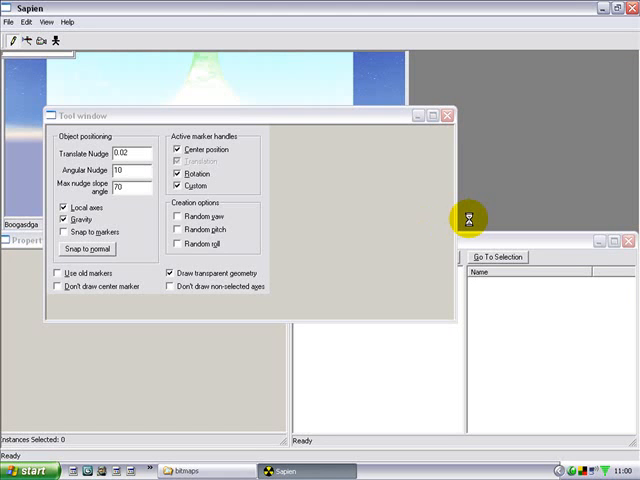
mouse_move(462, 204)
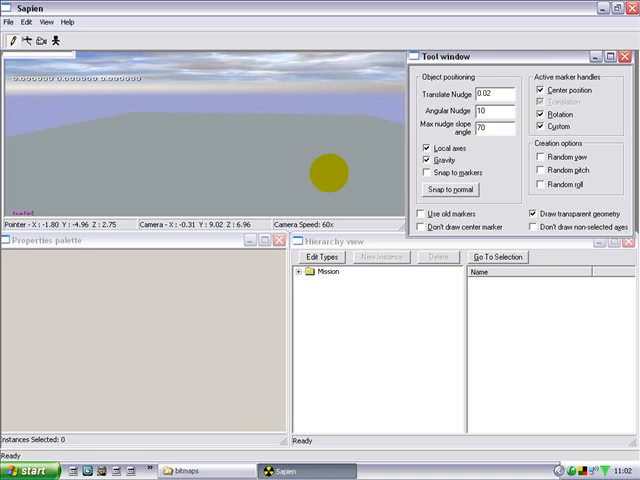
Fly the camera into the green-lit glass_now room geometry in the 3D view
left_click(332, 172)
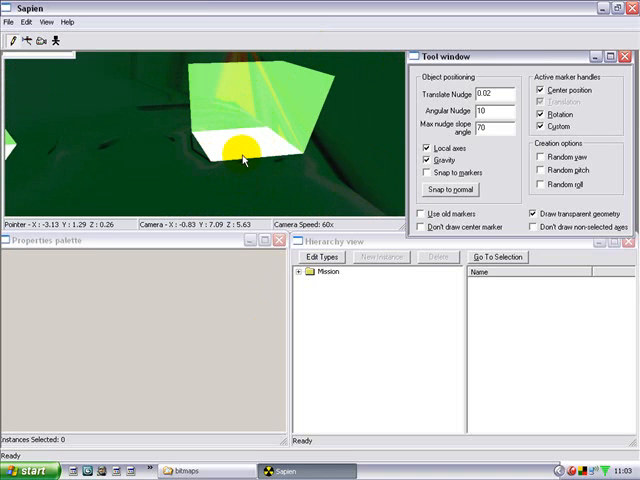
mouse_move(256, 160)
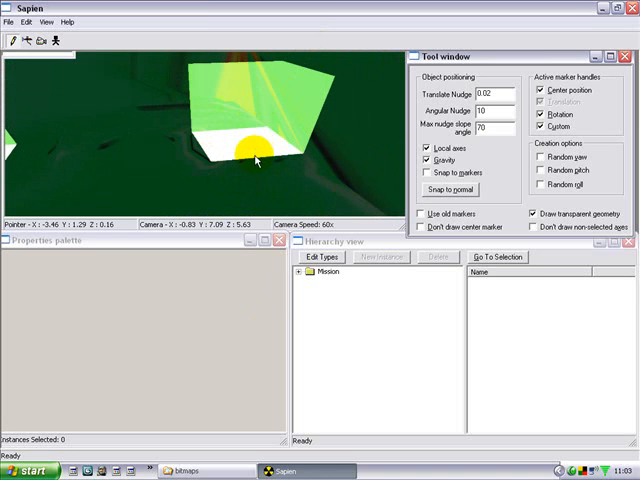